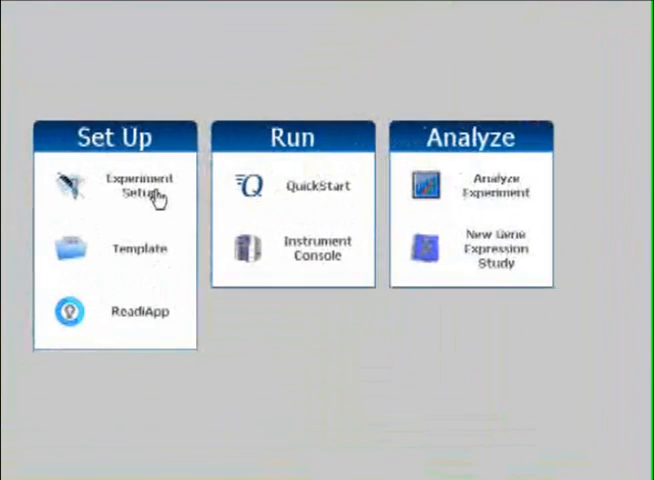
Start a new Relative Standard Curve experiment on the 96-Well Block (0.2mL)
left_click(135, 186)
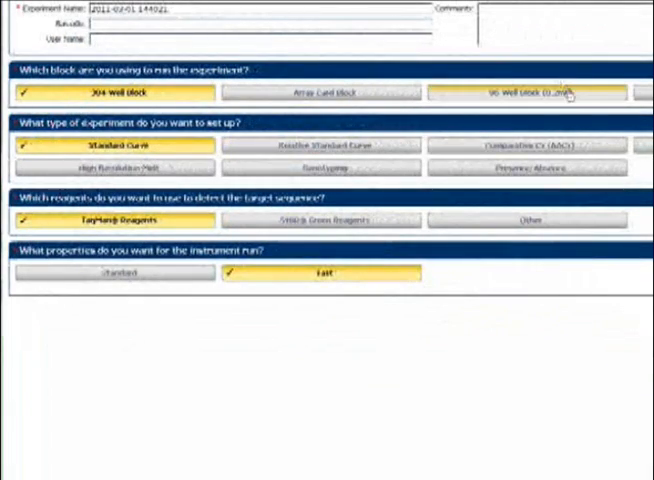
left_click(530, 94)
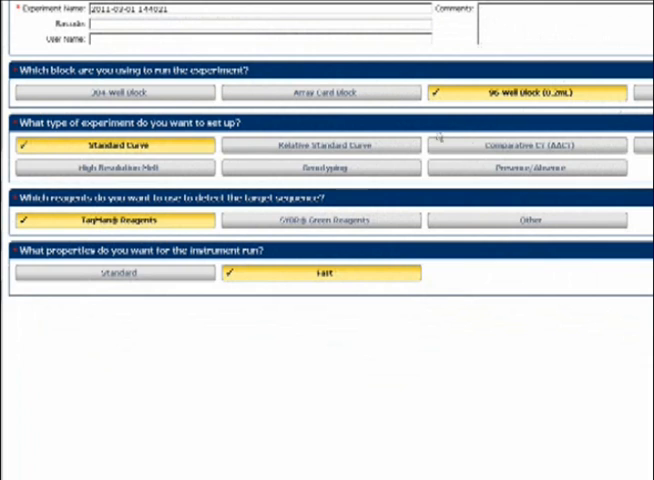
left_click(330, 145)
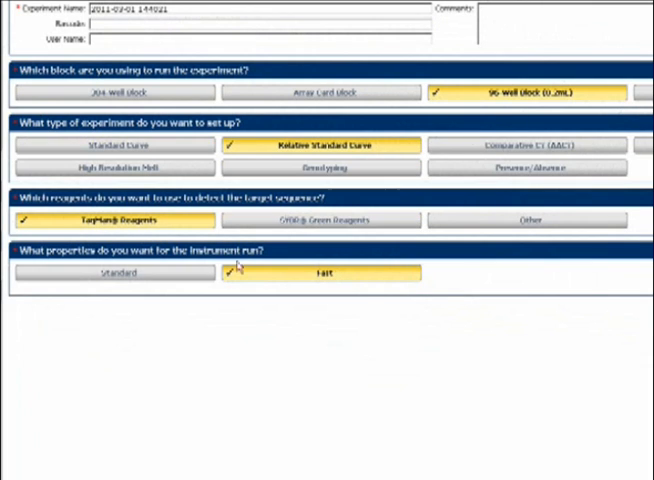
mouse_move(429, 197)
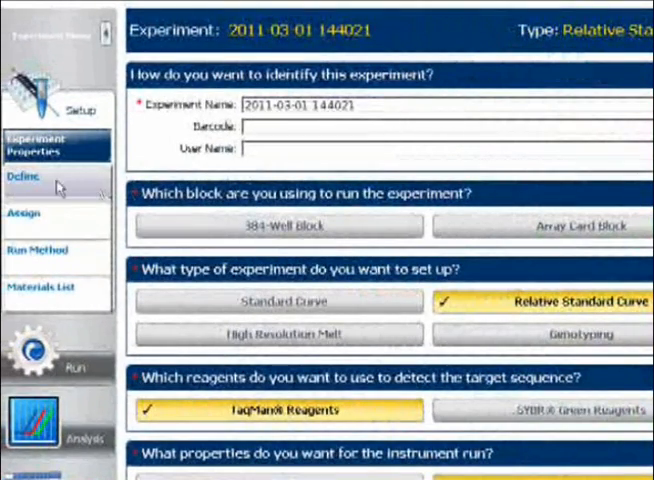
Add a second target, name the targets p53 and B Actin, and keep FAM as reporter
left_click(20, 176)
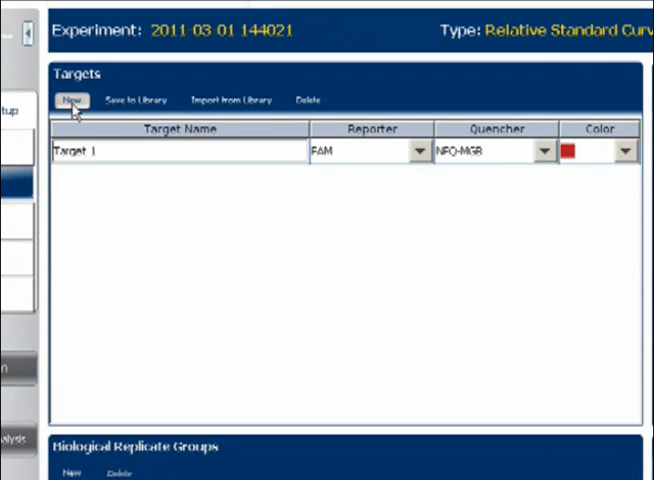
left_click(71, 99)
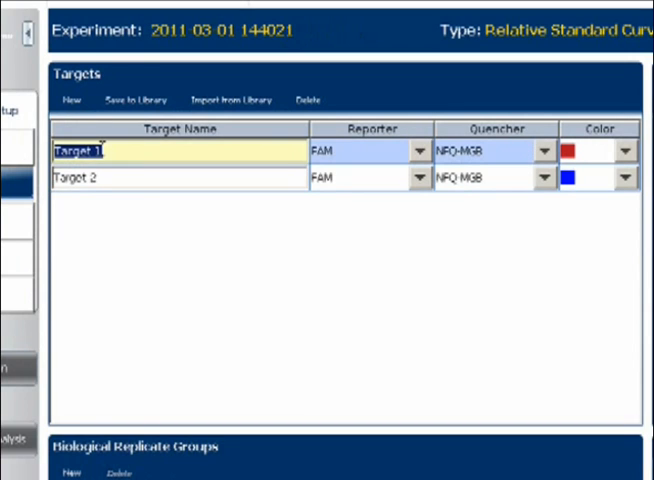
type("p")
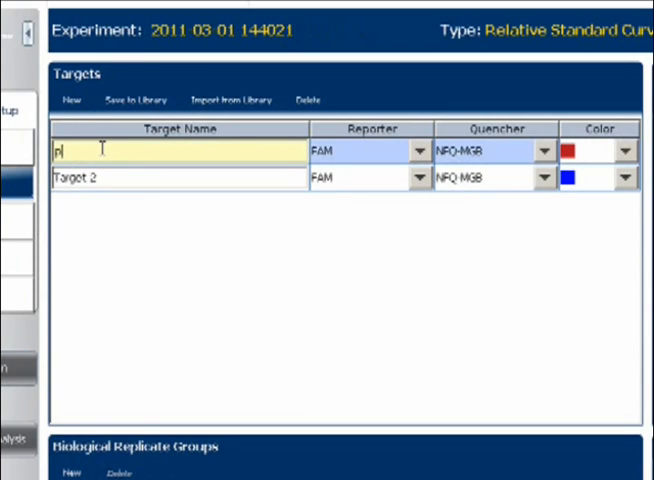
type("53")
left_click(180, 178)
type("B")
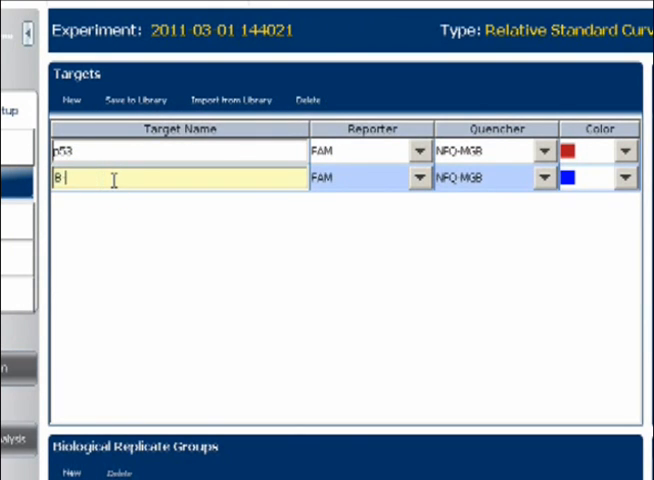
type("Actin")
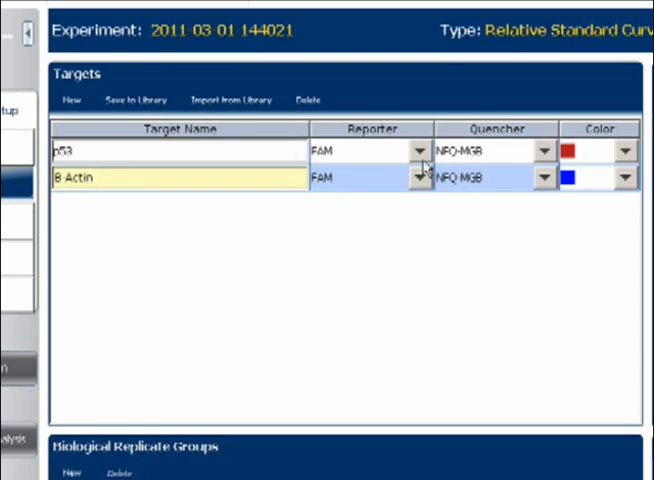
left_click(422, 153)
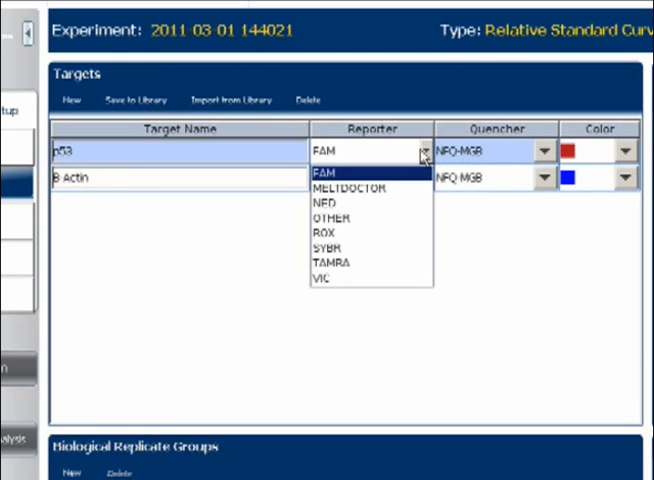
left_click(548, 152)
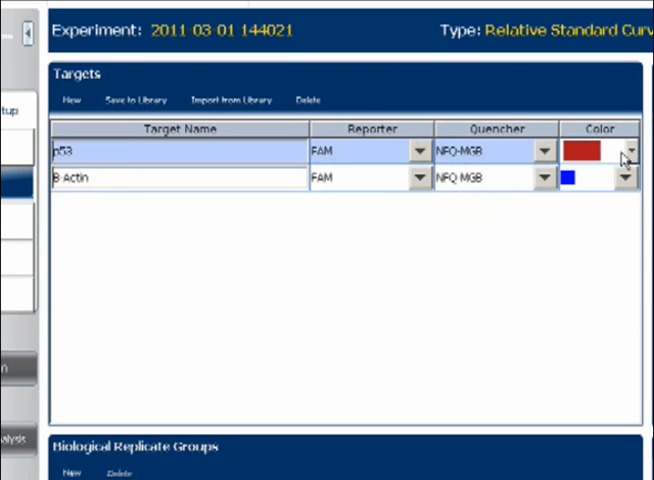
mouse_move(475, 276)
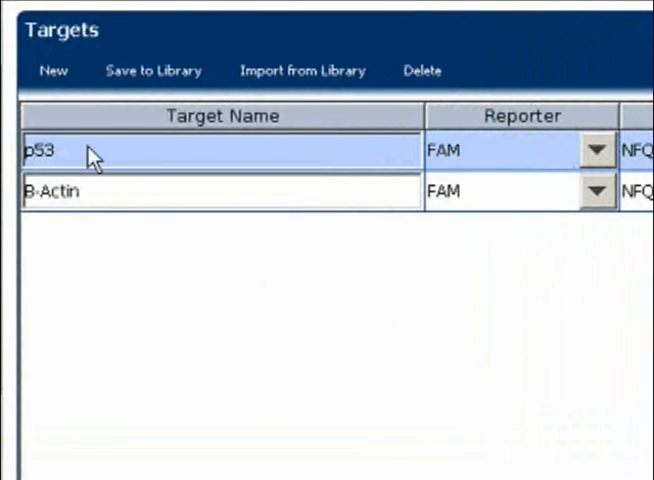
Save p53 to the target library, confirm the addition, and exit the library
left_click(75, 150)
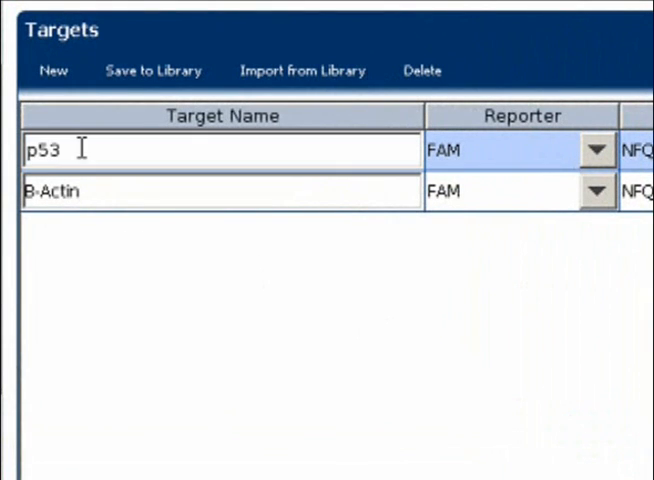
double_click(42, 148)
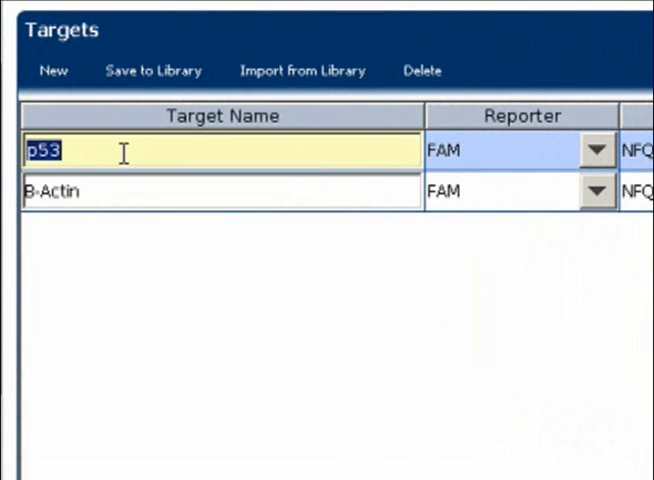
left_click(150, 70)
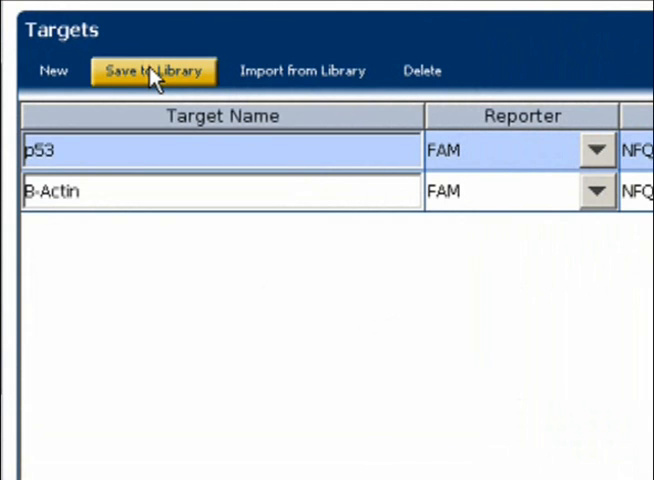
left_click(146, 70)
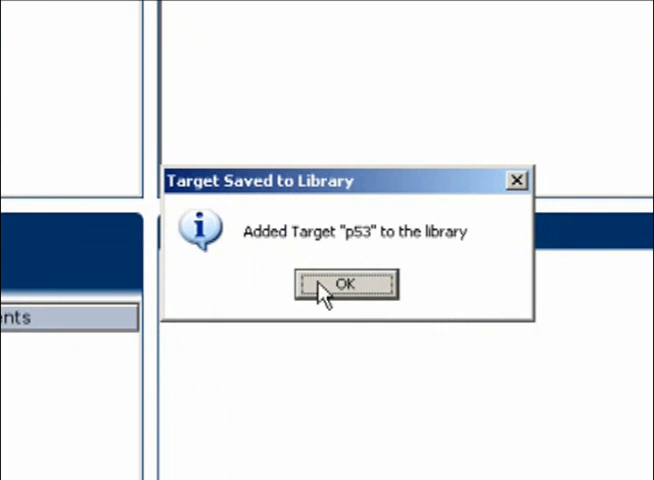
left_click(343, 284)
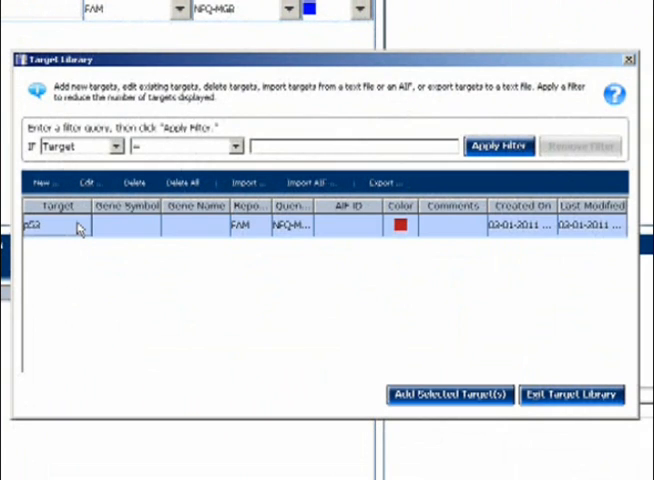
mouse_move(436, 402)
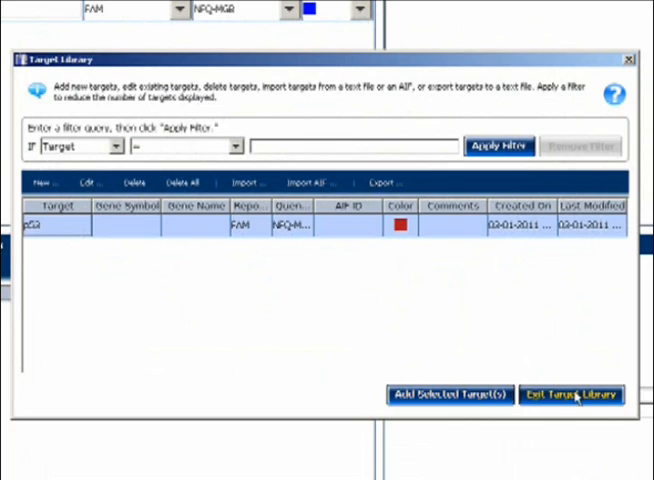
left_click(565, 391)
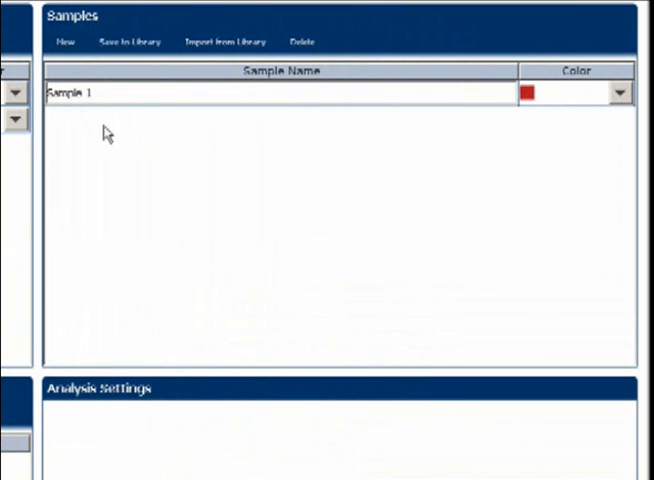
Add Sample 2 and browse the Sample Library's filter field options
left_click(62, 42)
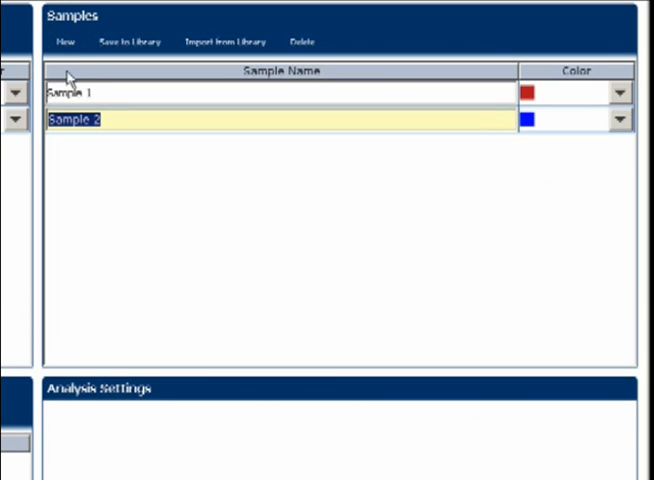
mouse_move(90, 158)
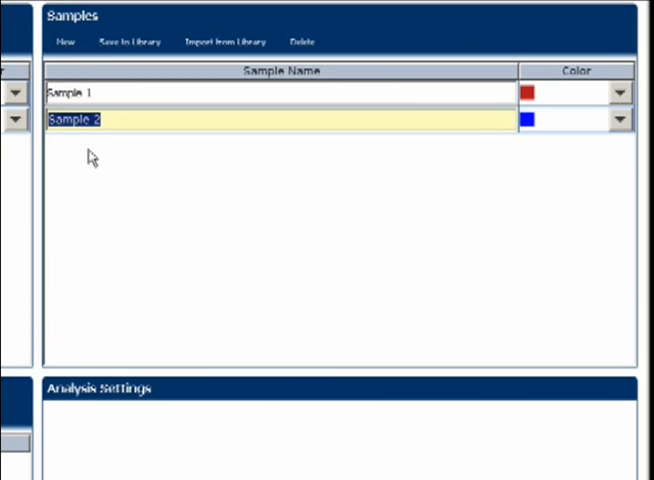
mouse_move(137, 100)
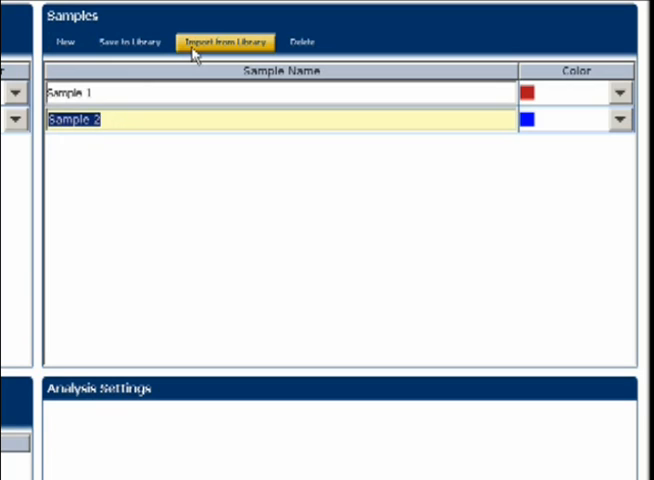
left_click(222, 42)
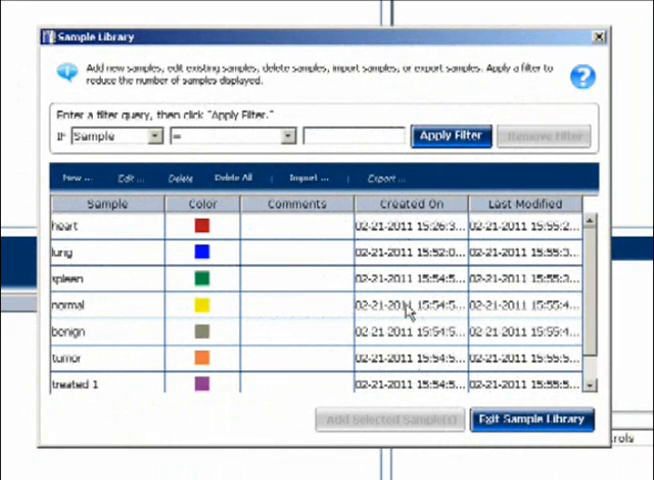
mouse_move(172, 155)
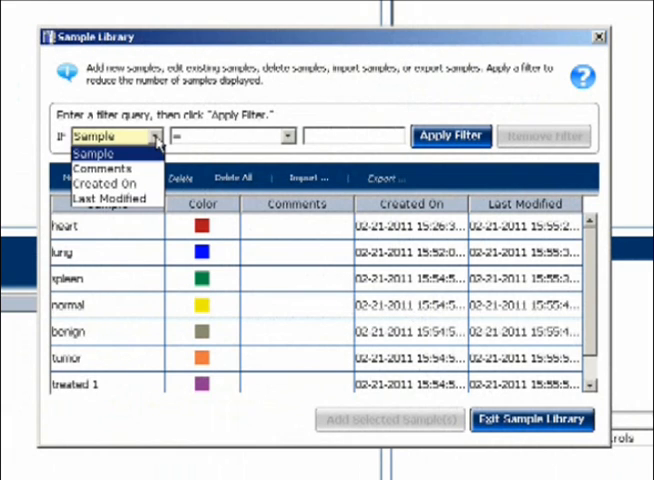
left_click(108, 150)
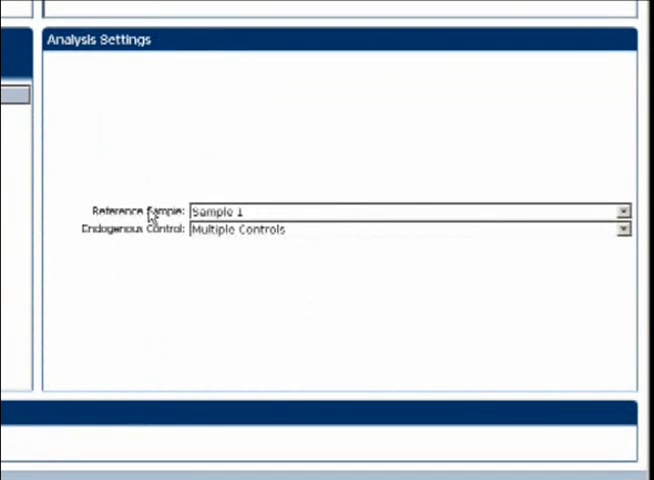
Choose Sample 1 in the Analysis Settings Reference Sample dropdown
left_click(623, 211)
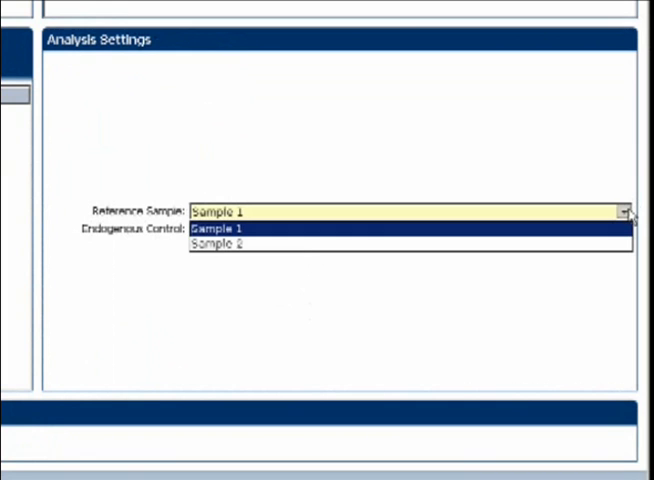
left_click(626, 231)
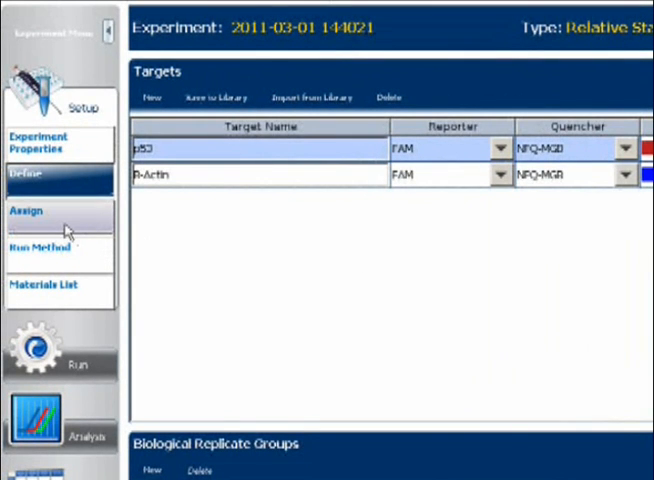
Open the Assign plate layout listing p53, B-Actin, Sample 1 and Sample 2
left_click(29, 210)
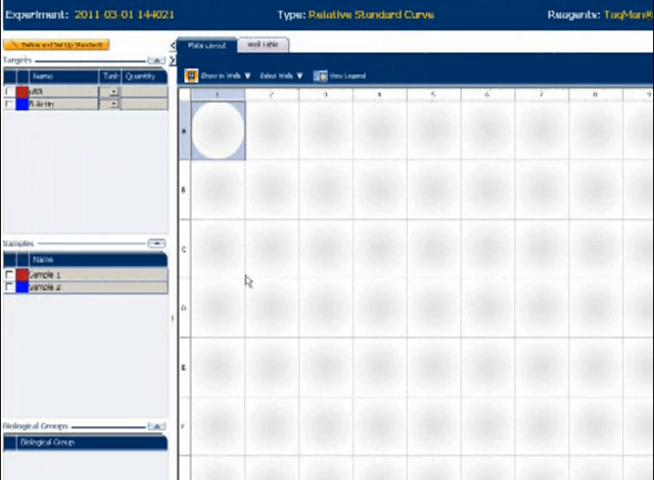
mouse_move(480, 375)
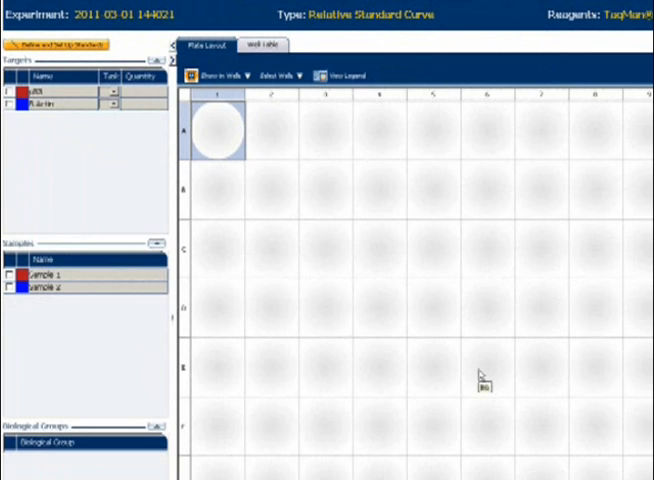
mouse_move(311, 250)
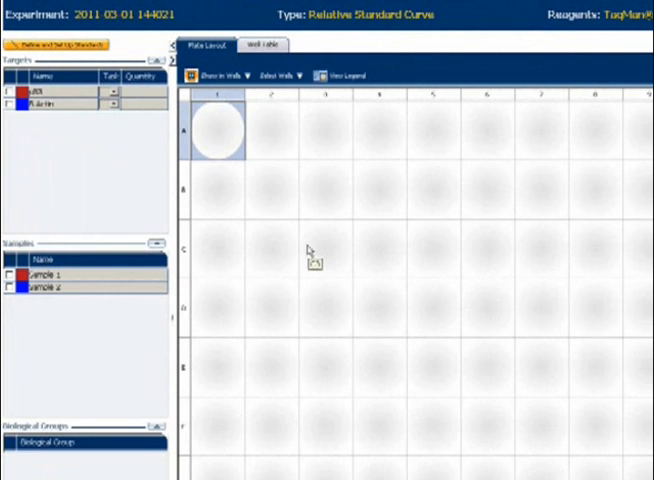
mouse_move(156, 165)
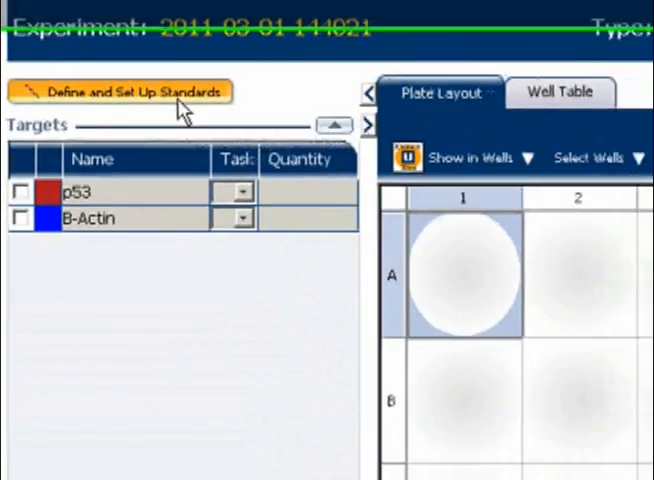
Set up p53 standards: 5 points, 3 replicates, starting quantity 1.0, serial factor 1:10
left_click(131, 91)
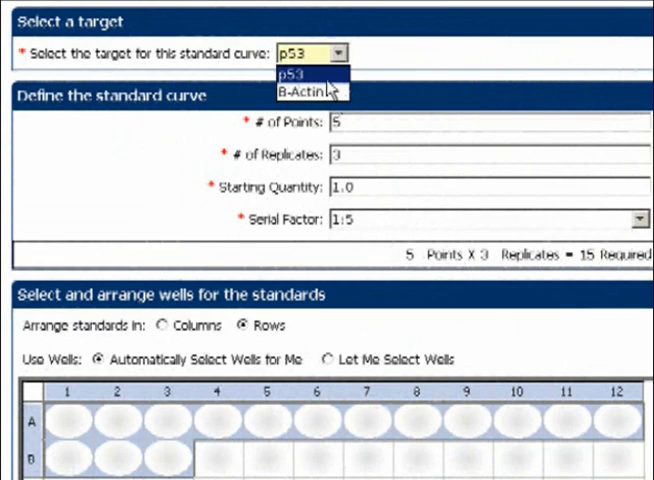
left_click(305, 62)
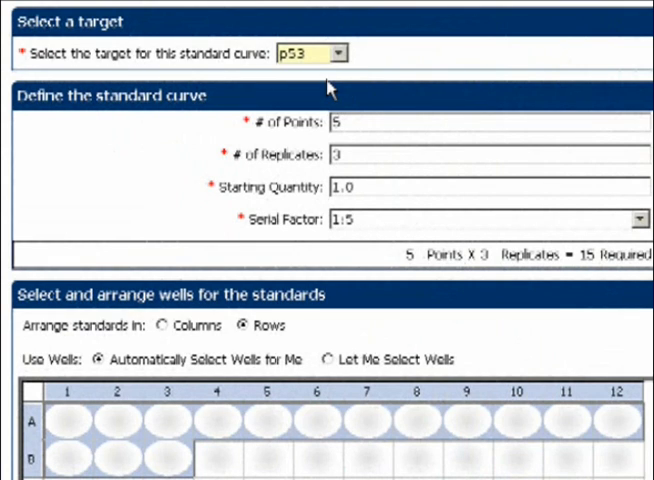
mouse_move(422, 78)
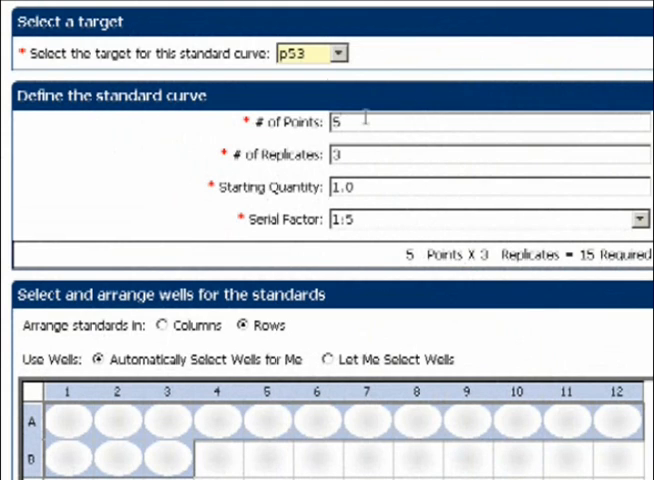
left_click(350, 157)
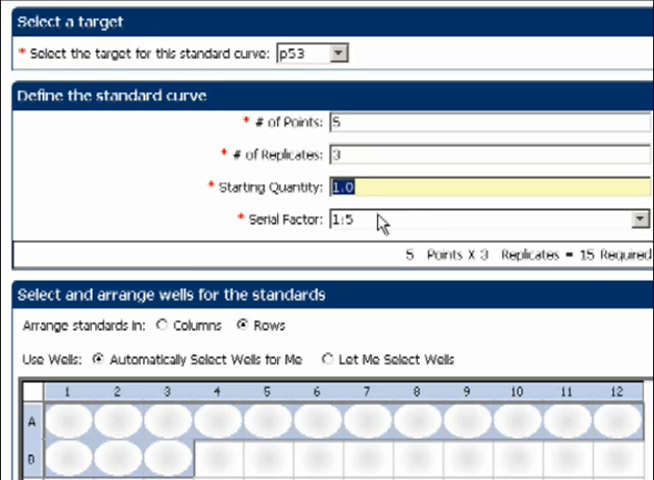
mouse_move(386, 228)
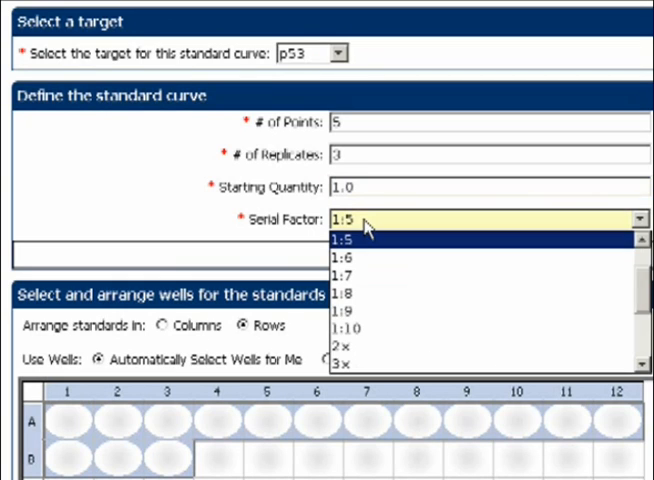
mouse_move(375, 278)
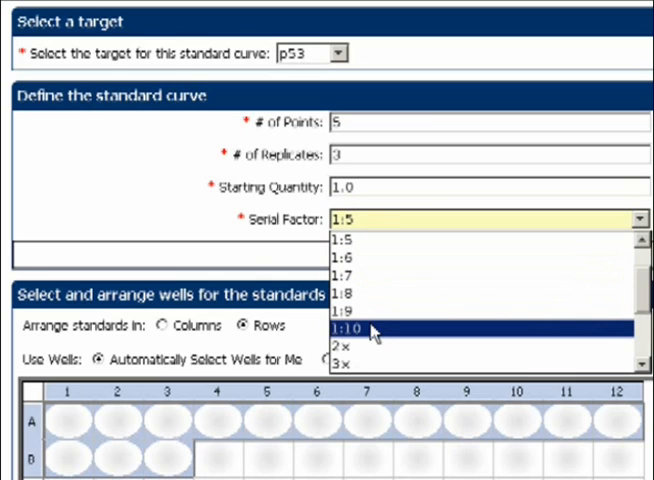
left_click(360, 327)
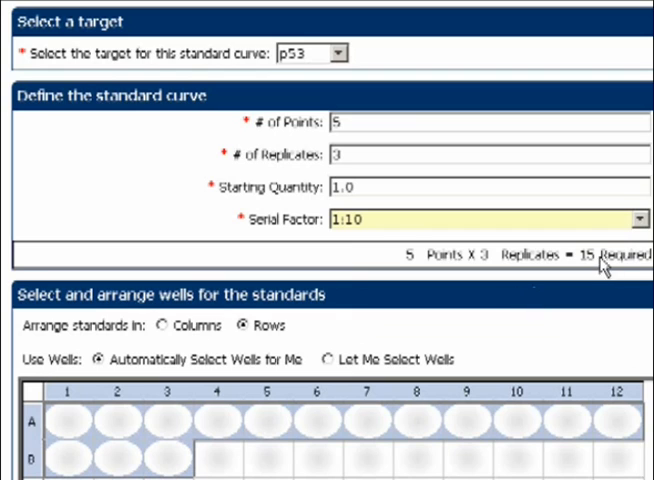
left_click(639, 216)
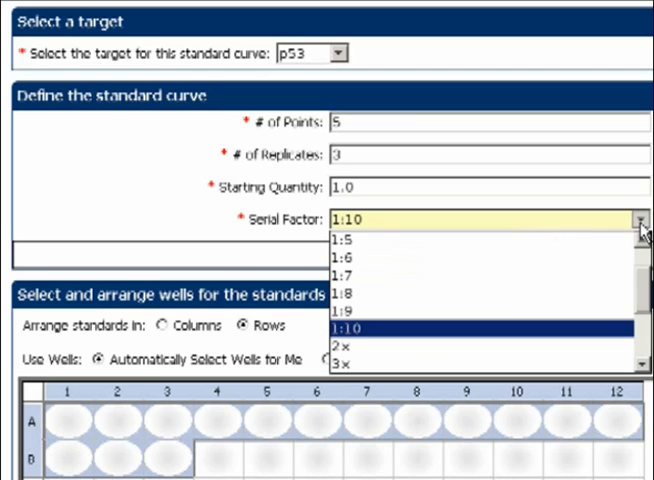
scroll("down", 3)
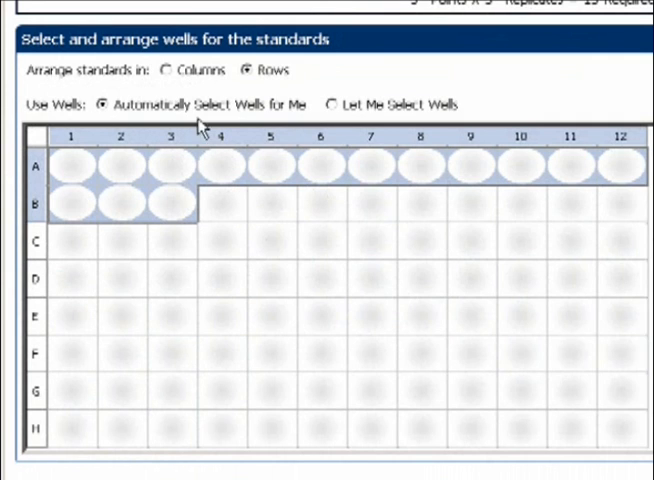
Apply the p53 standards to wells A1 through B3
left_click(167, 70)
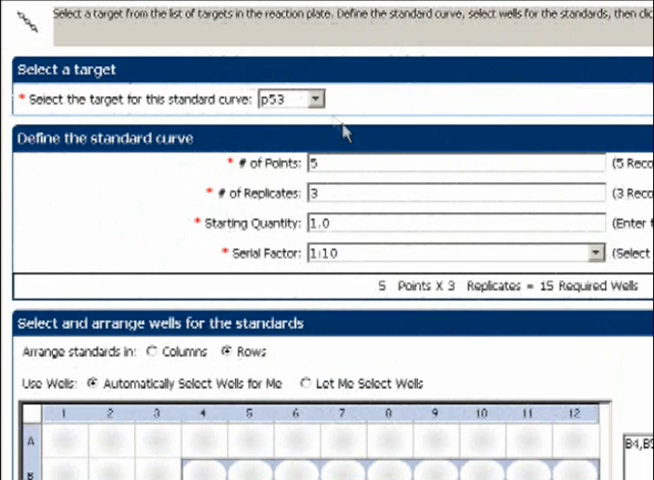
Switch the standard curve target to B-Actin, keeping the same curve settings
left_click(316, 99)
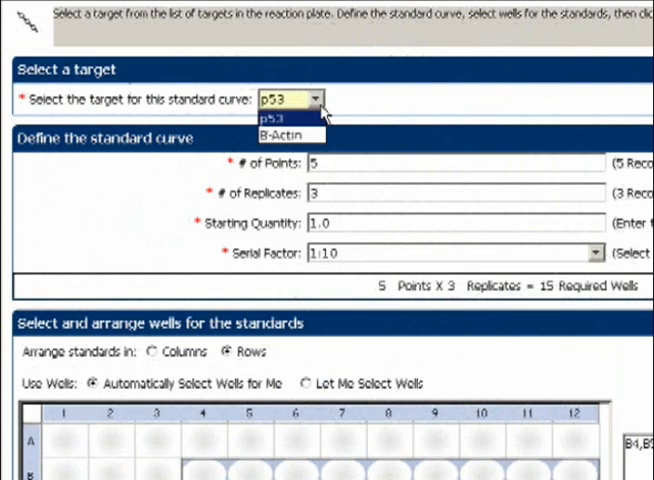
left_click(283, 133)
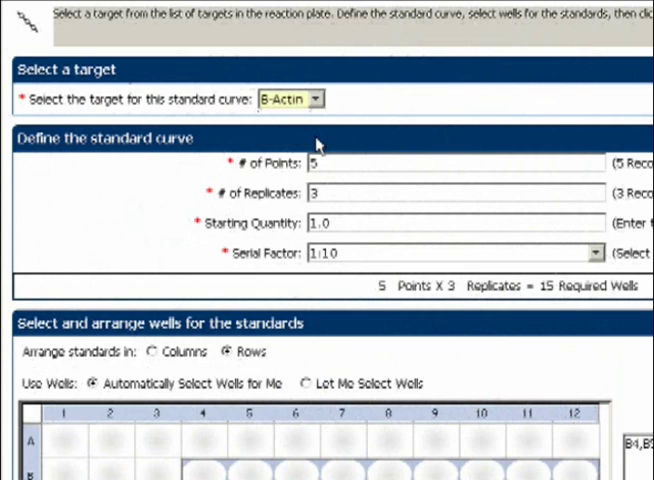
mouse_move(348, 152)
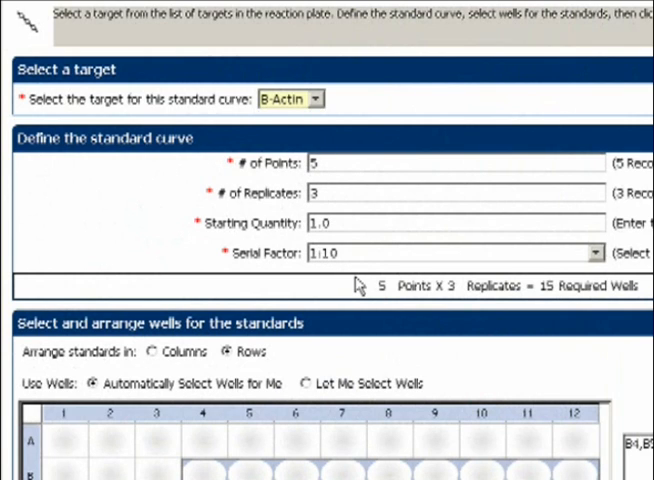
scroll("down", 3)
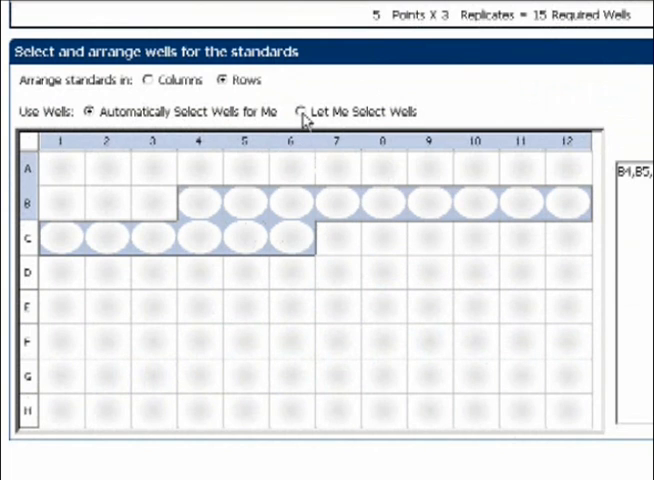
Manually select wells D1–E3 and apply the B-Actin standards there
left_click(301, 110)
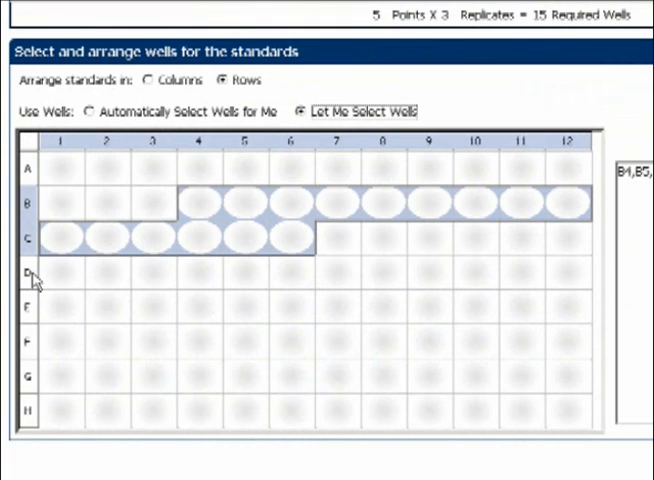
left_click(28, 277)
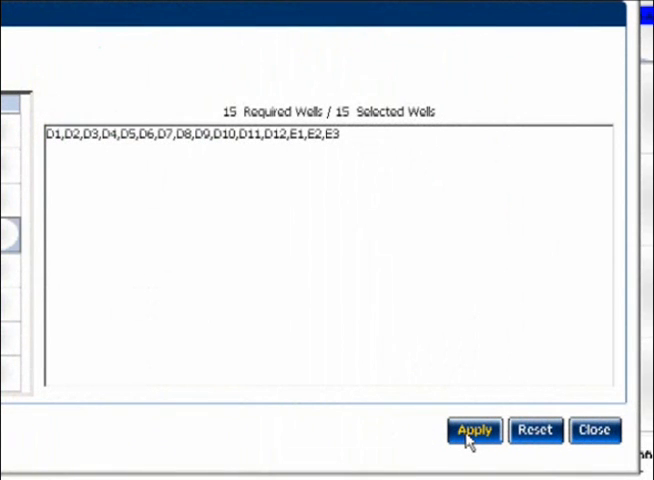
left_click(476, 431)
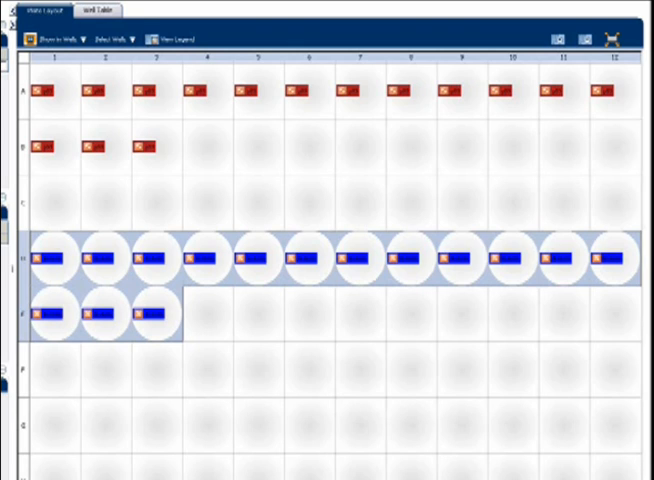
mouse_move(510, 382)
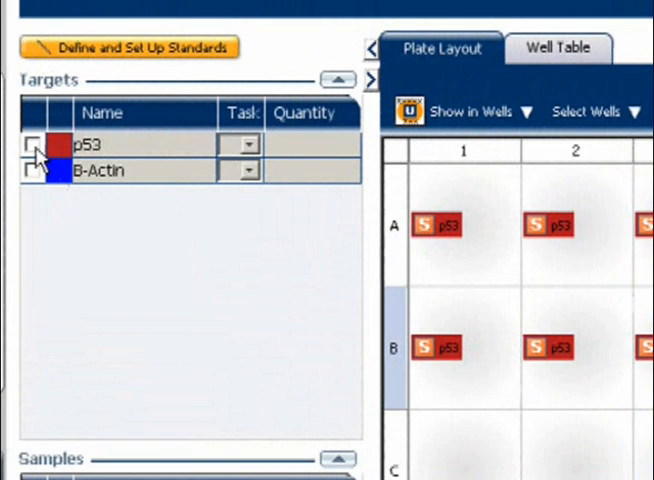
Assign p53 as the unknown target for wells B4 through B12
left_click(31, 144)
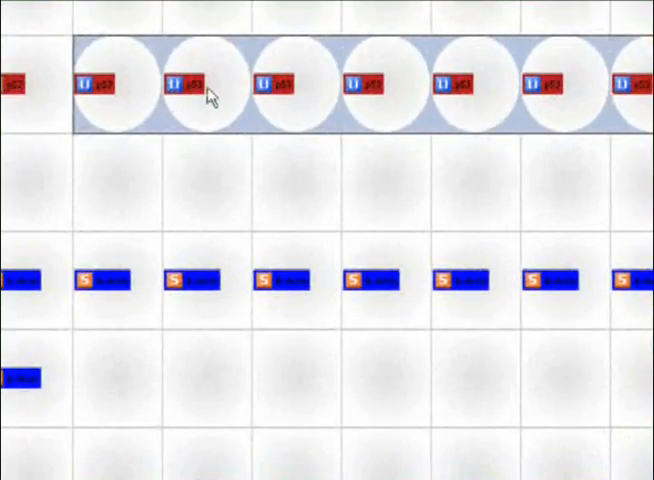
mouse_move(180, 95)
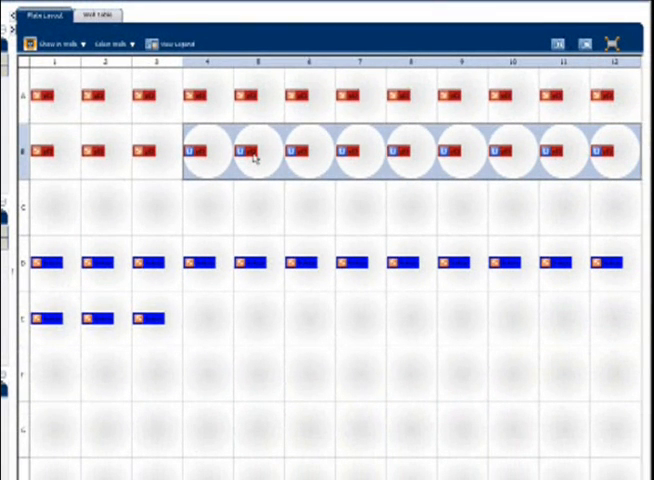
mouse_move(512, 156)
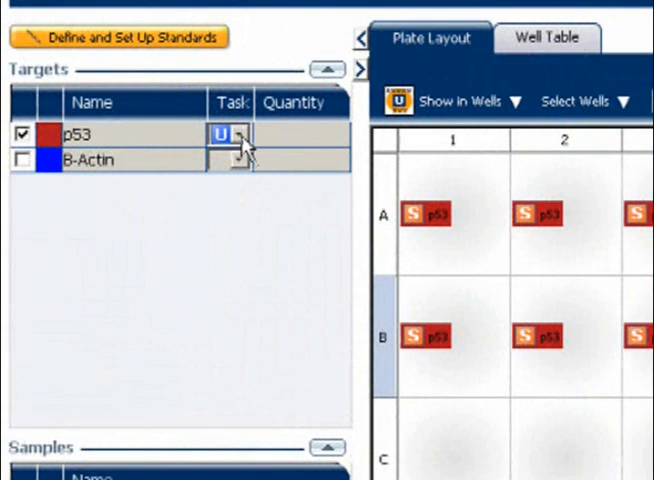
Set the p53 task to N (NTC) for wells B10–B12
left_click(239, 131)
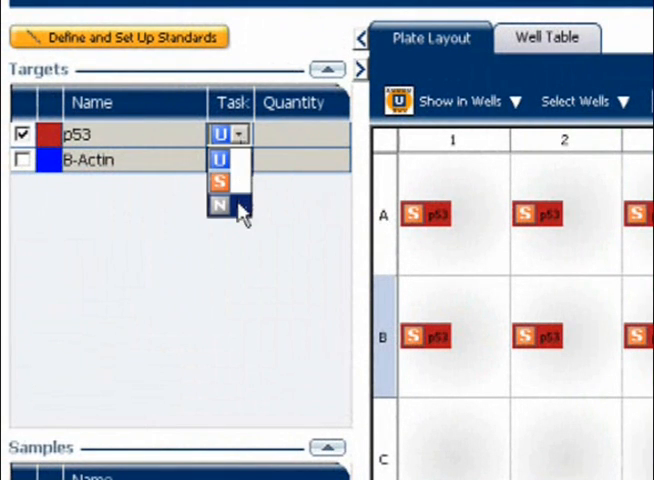
left_click(223, 203)
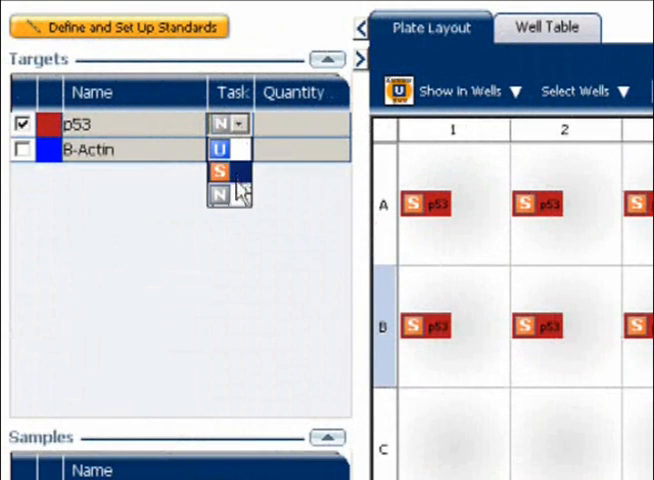
left_click(211, 175)
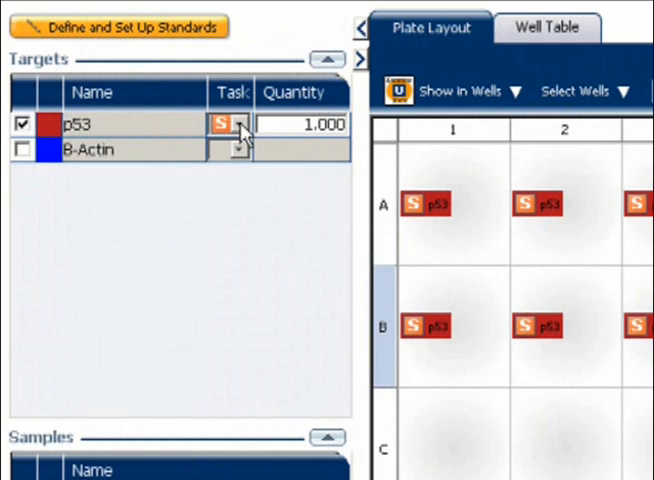
left_click(239, 124)
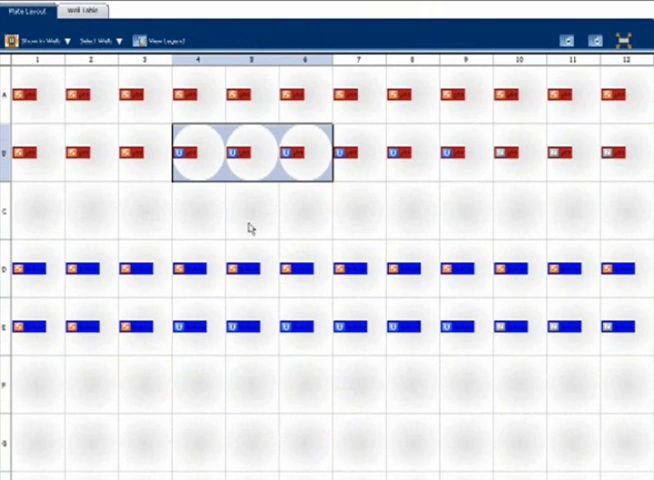
Select the row E unknown wells E4–E9
left_click_drag(178, 325, 285, 325)
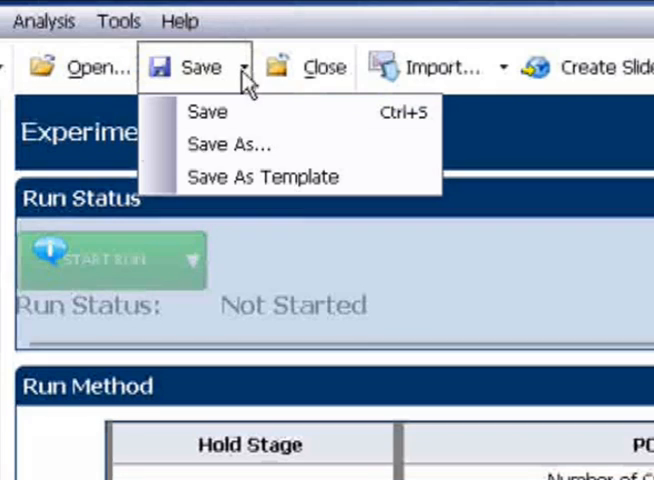
mouse_move(247, 144)
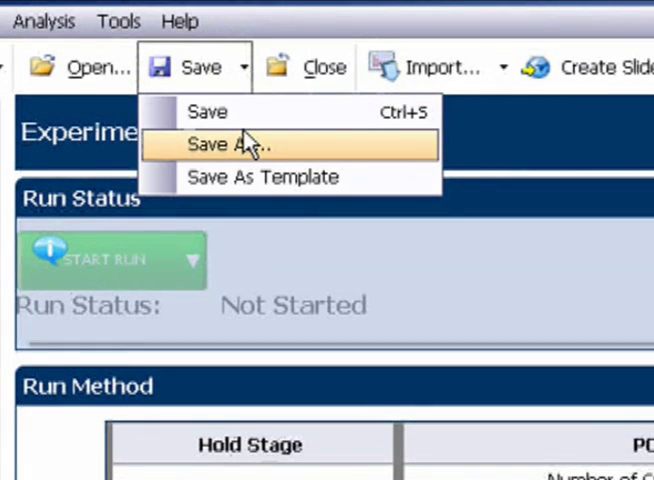
mouse_move(262, 177)
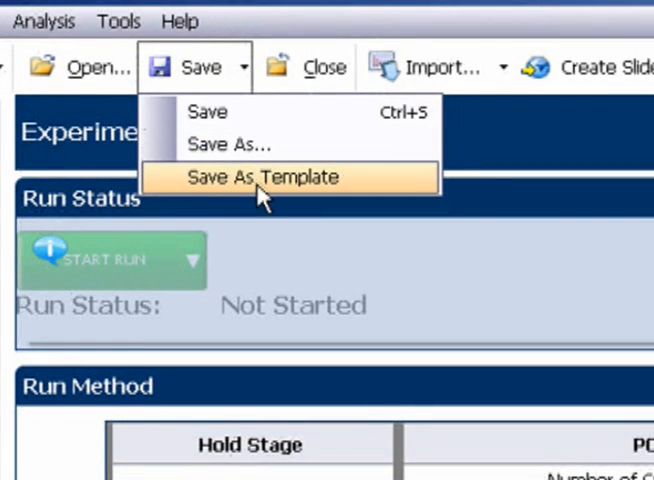